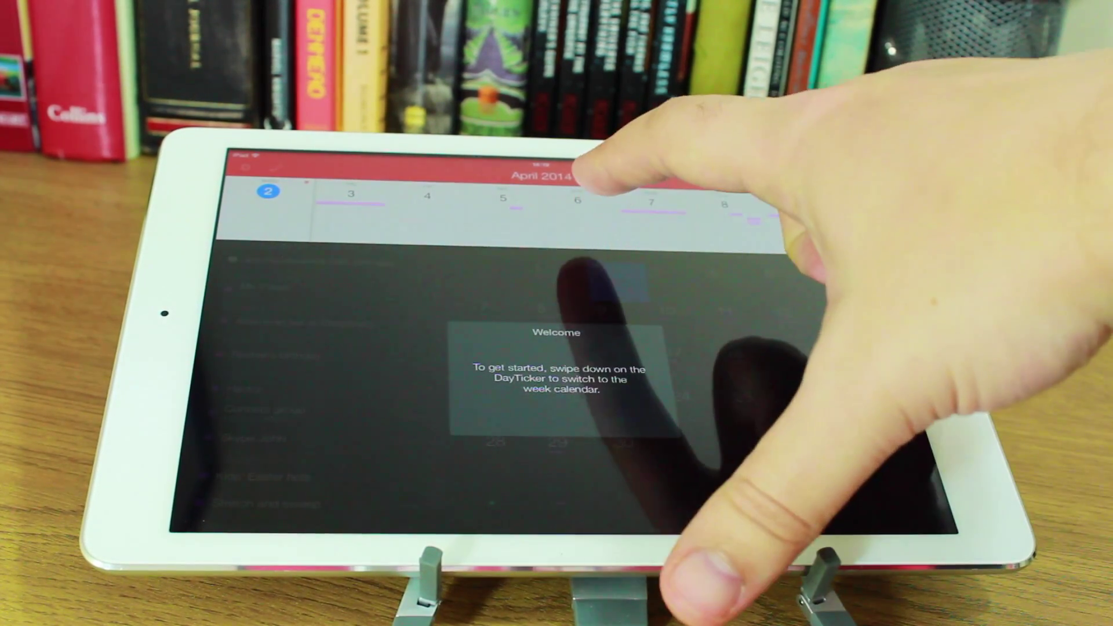
- Dismiss the welcome tip to reveal the April 2014 month calendar
drag(554, 199, 554, 319)
text(Coffee on Friday at Starbucks with Elouise)
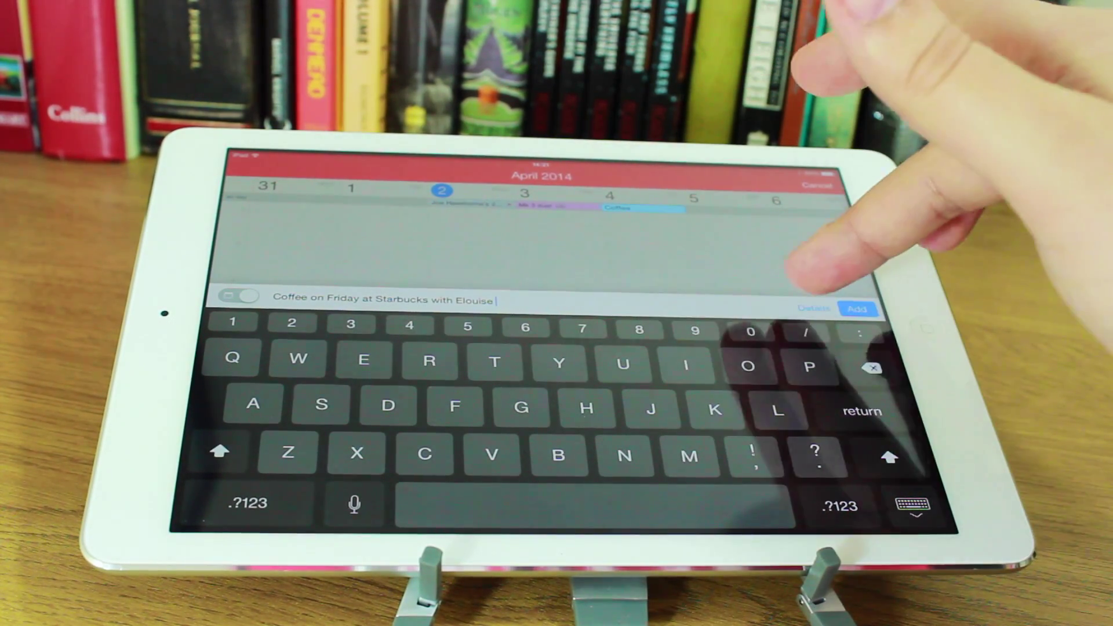
- Review the parsed Coffee at Starbucks event details and add it for Friday 4 April
click(854, 308)
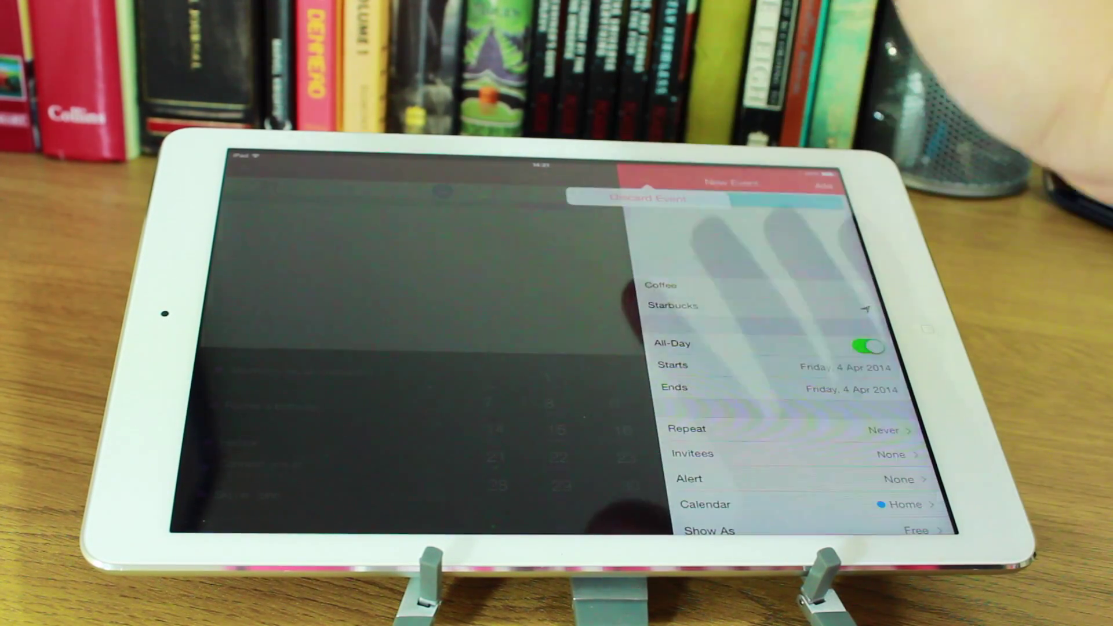
click(646, 200)
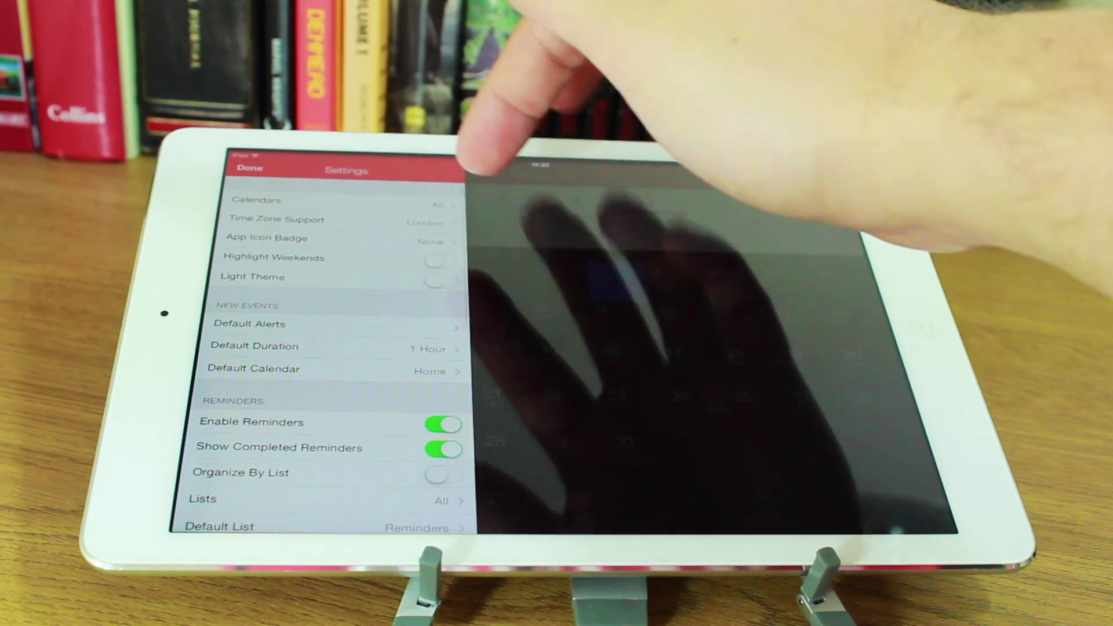
- Browse the App Icon Badge choices, leaving None selected, and return to the Settings list
click(290, 238)
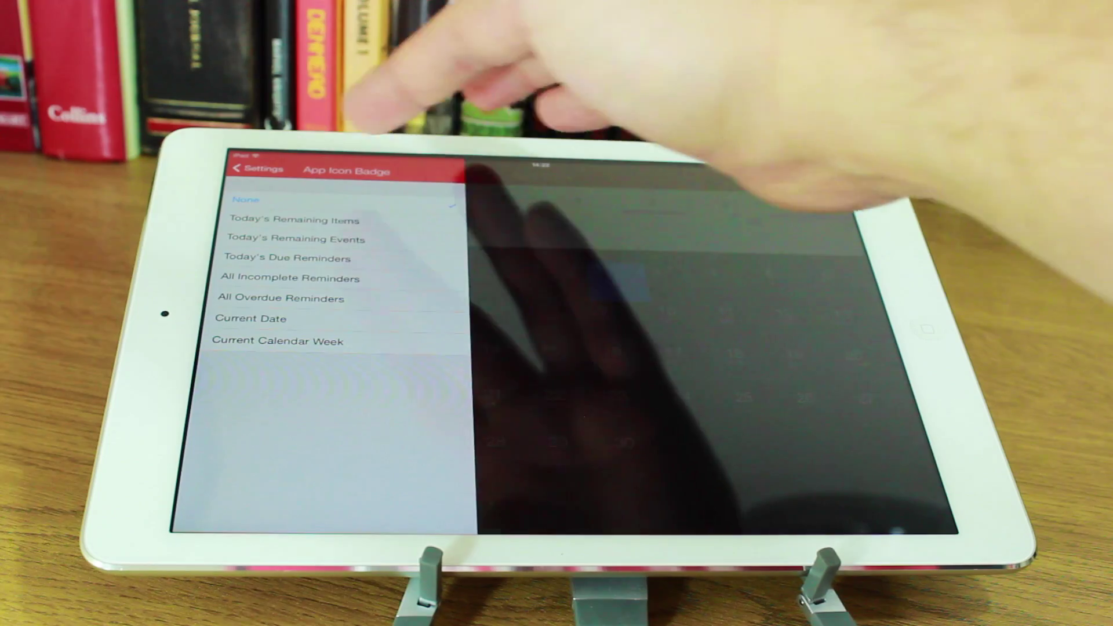
click(254, 170)
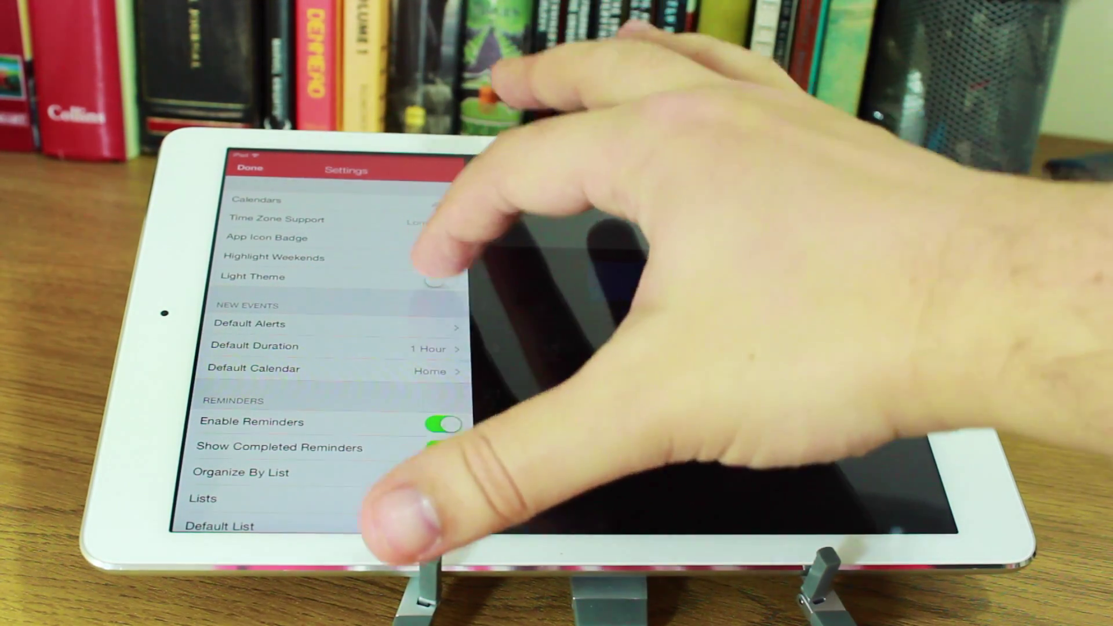
- Switch Highlight Weekends on and scroll to the DayTicker, List and Advanced options
click(439, 278)
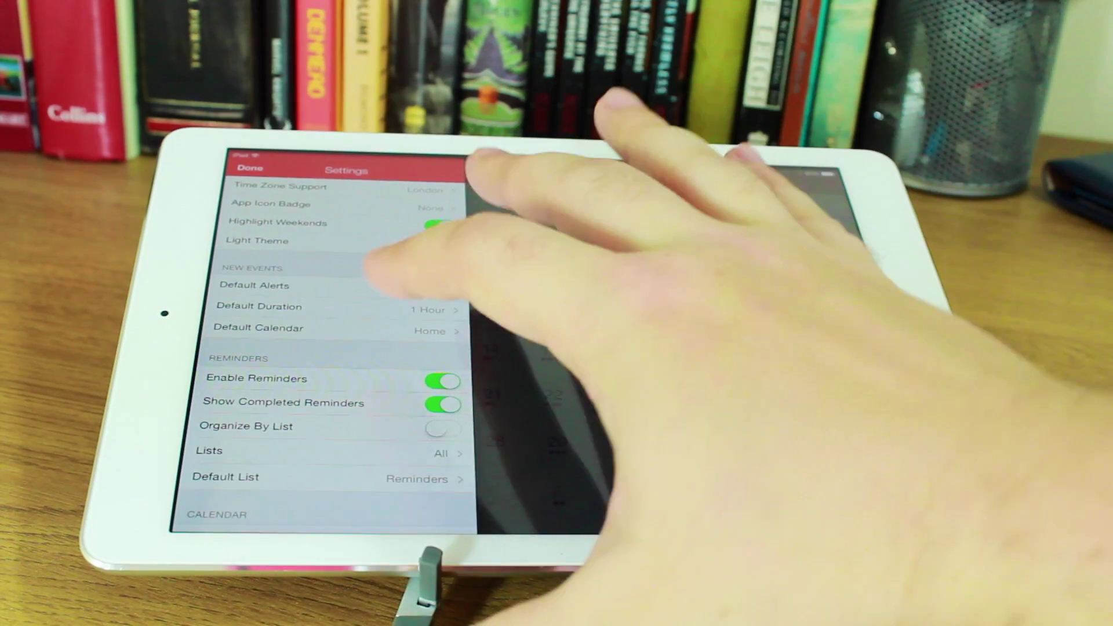
scroll(down, 3)
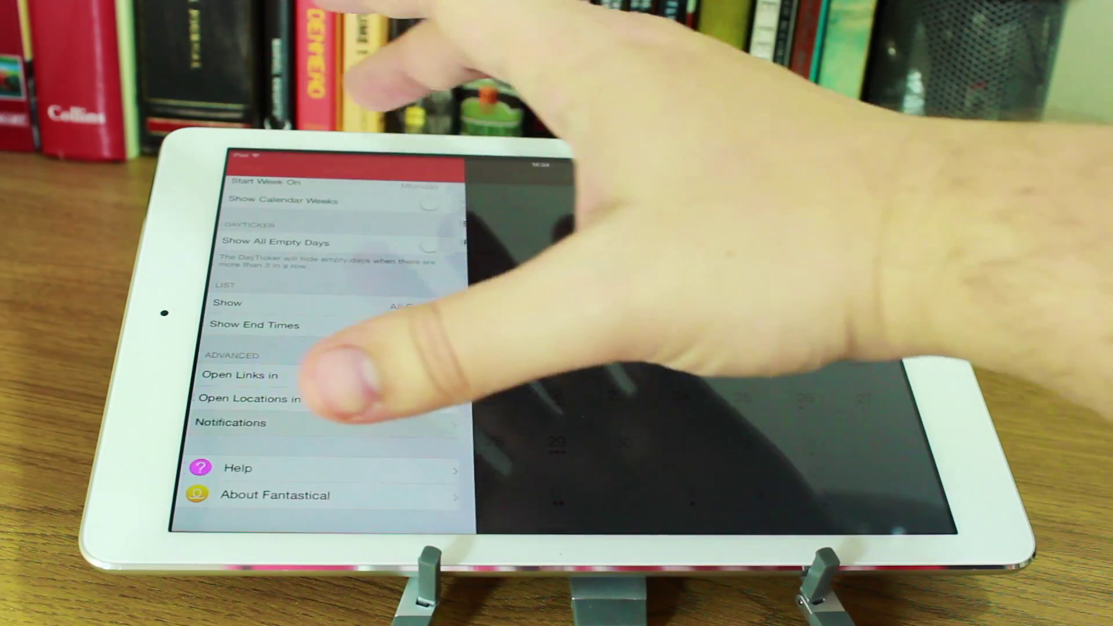
- Close Settings with Done to show the April 2014 month calendar again
click(239, 376)
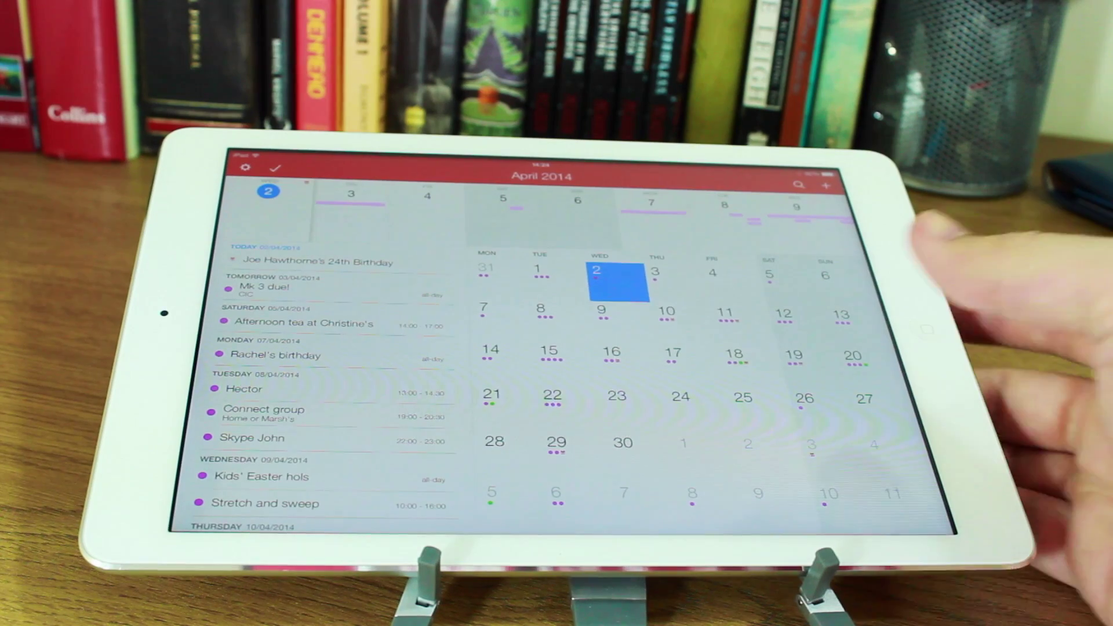
- Select Sunday 20 April so Easter and Kids' Easter hols head the event list
click(854, 359)
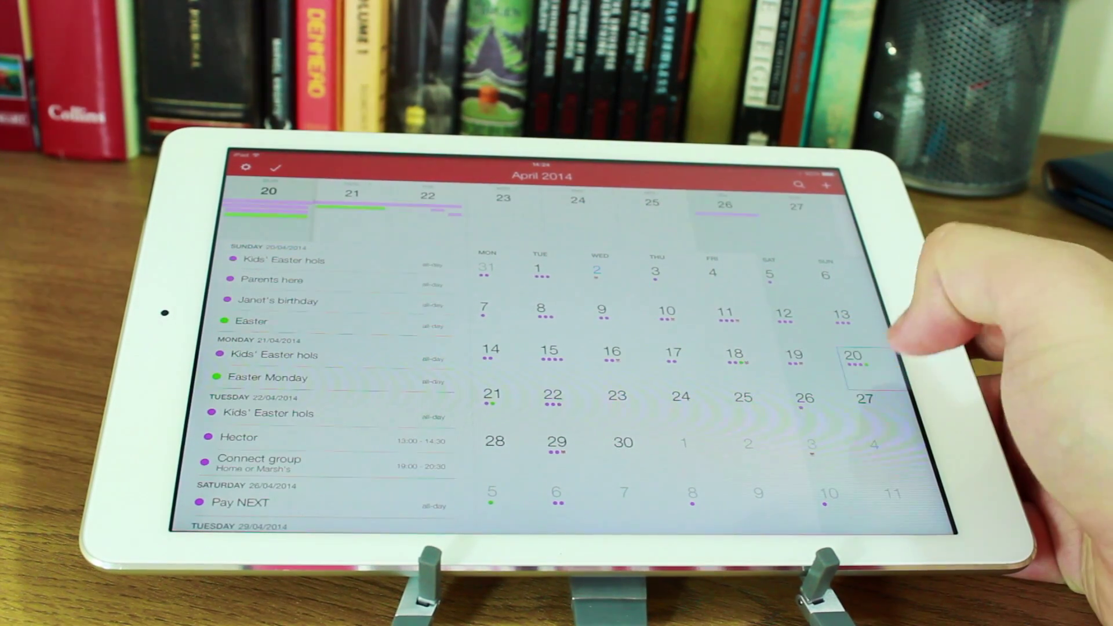